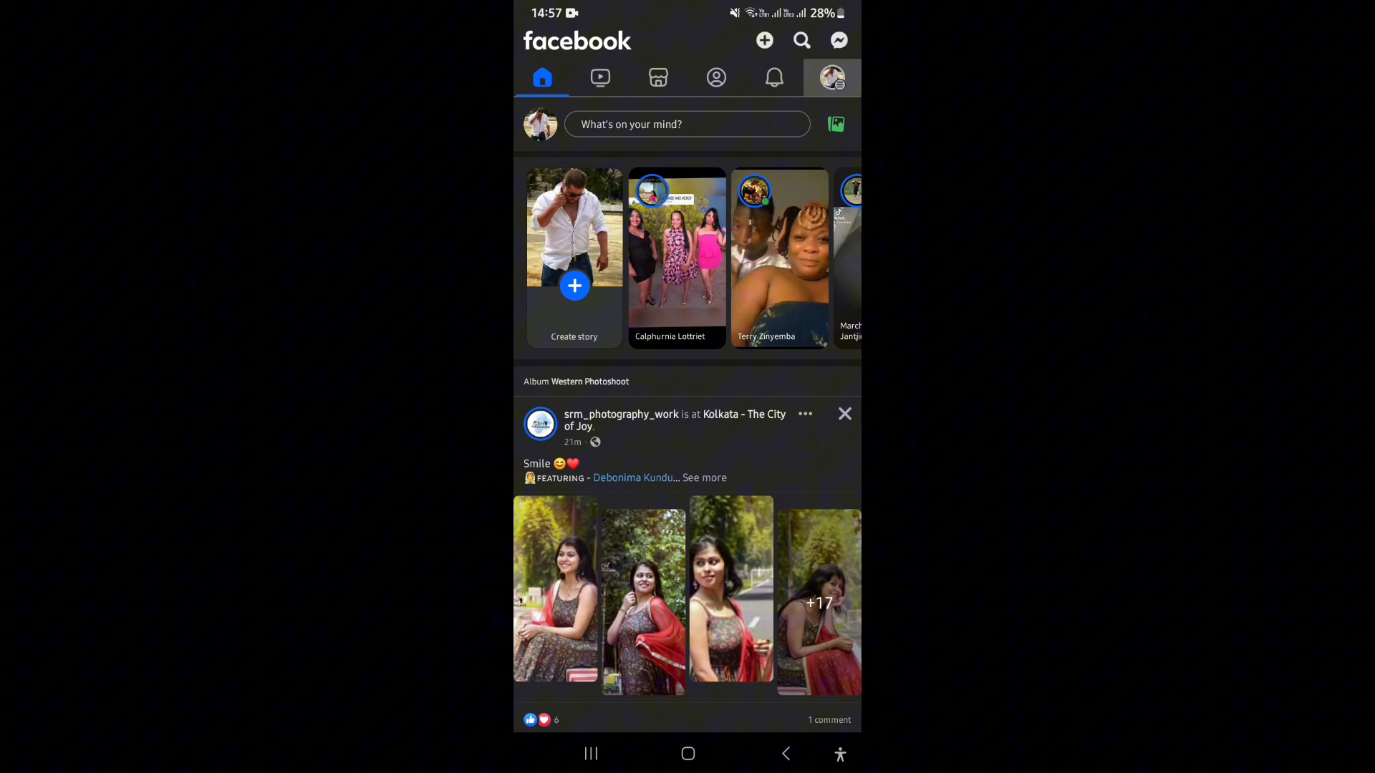
Step: Switch to your own profile via the profile picture, then go to the main Menu page
click(830, 78)
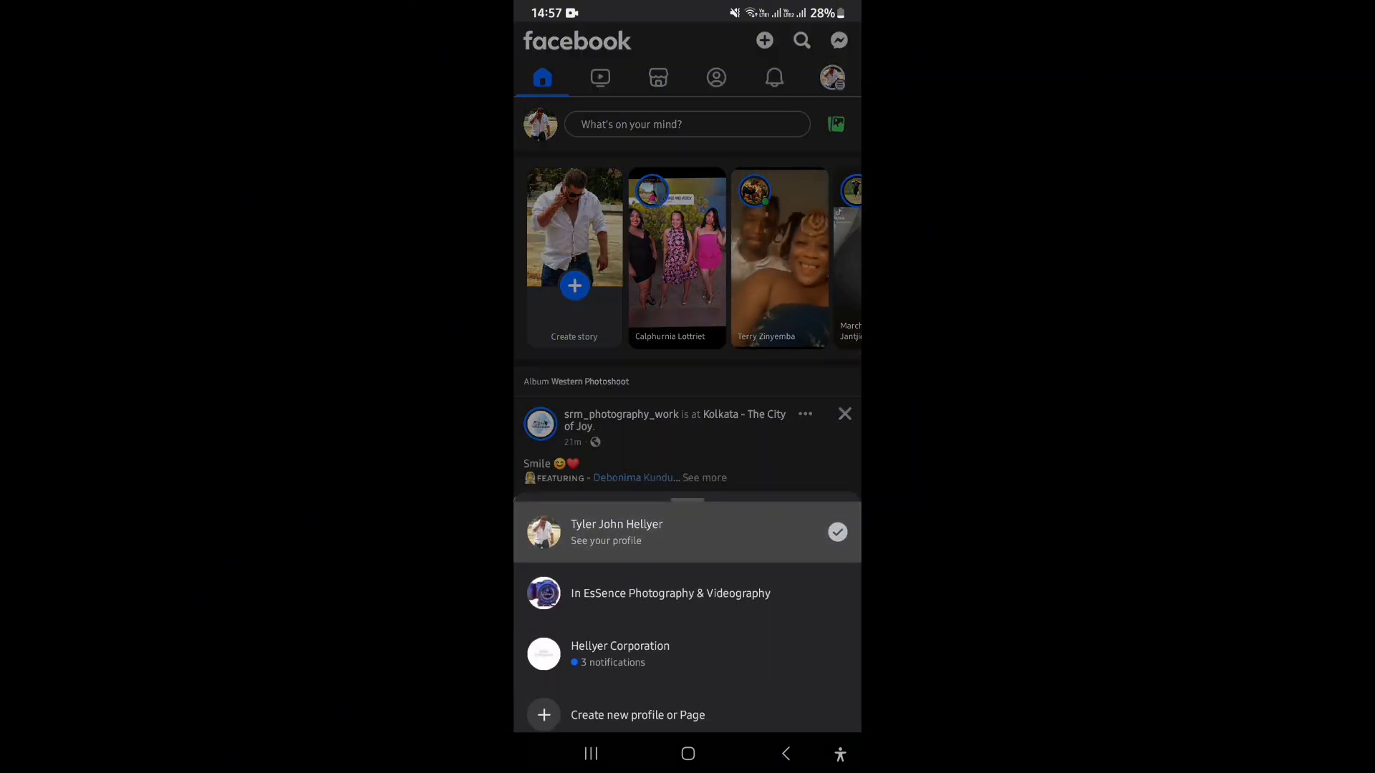
click(616, 533)
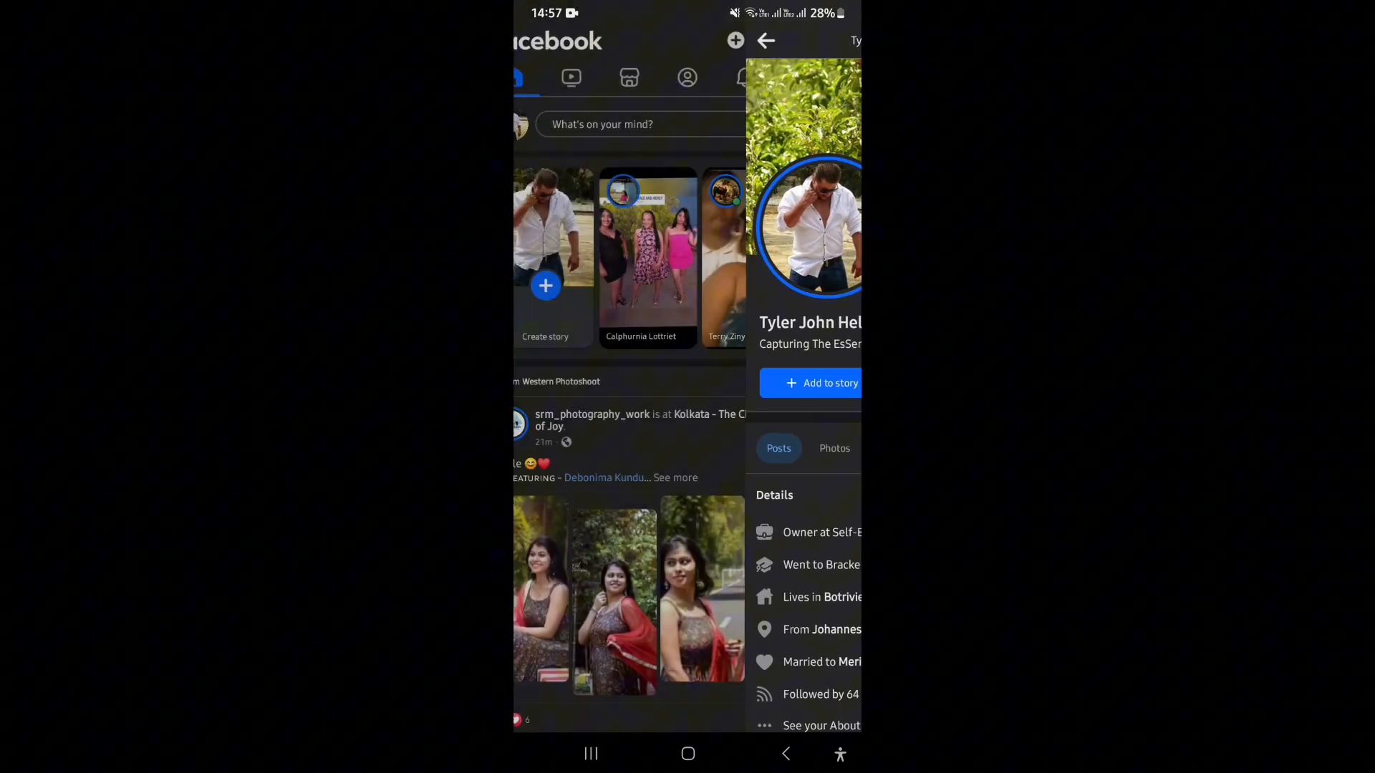
click(831, 41)
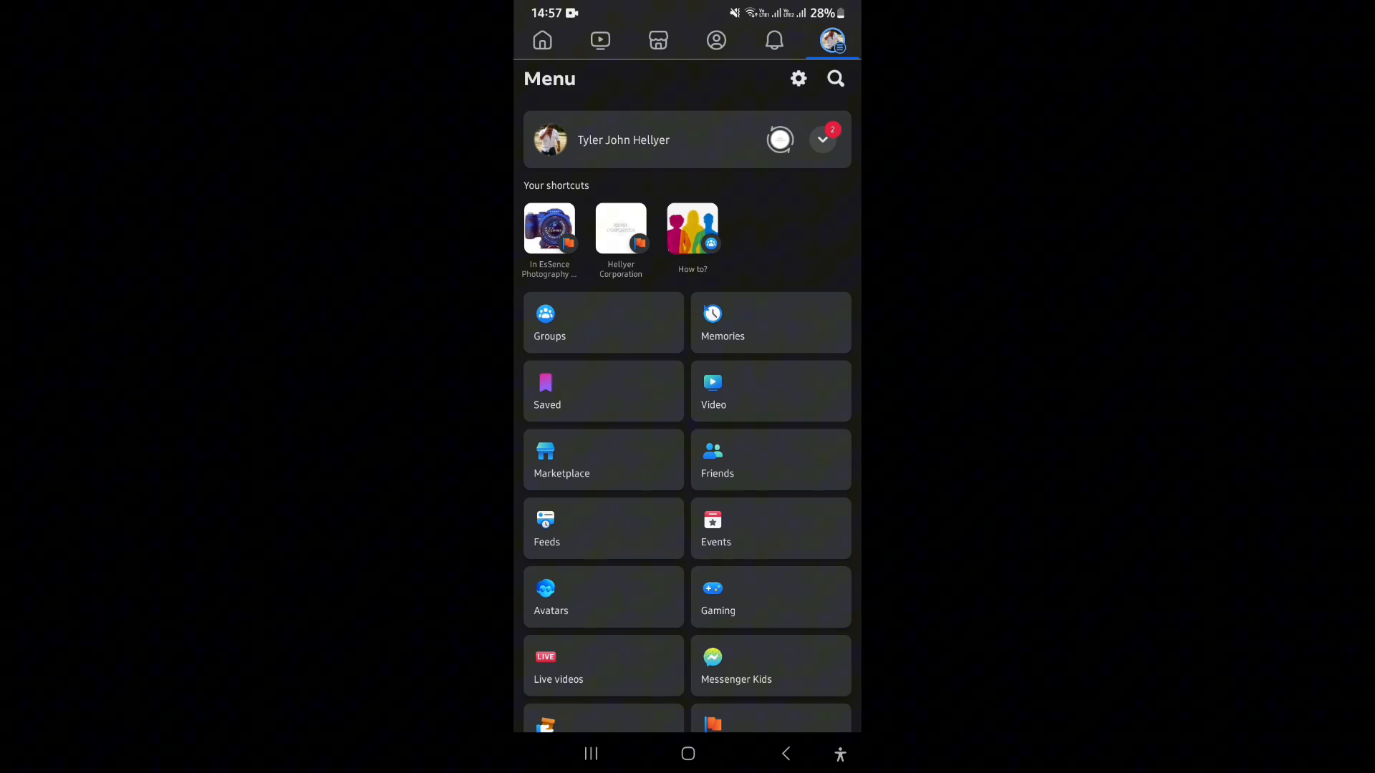
Step: Go to Settings & privacy and scroll down to the Your activity section with Activity log
click(798, 78)
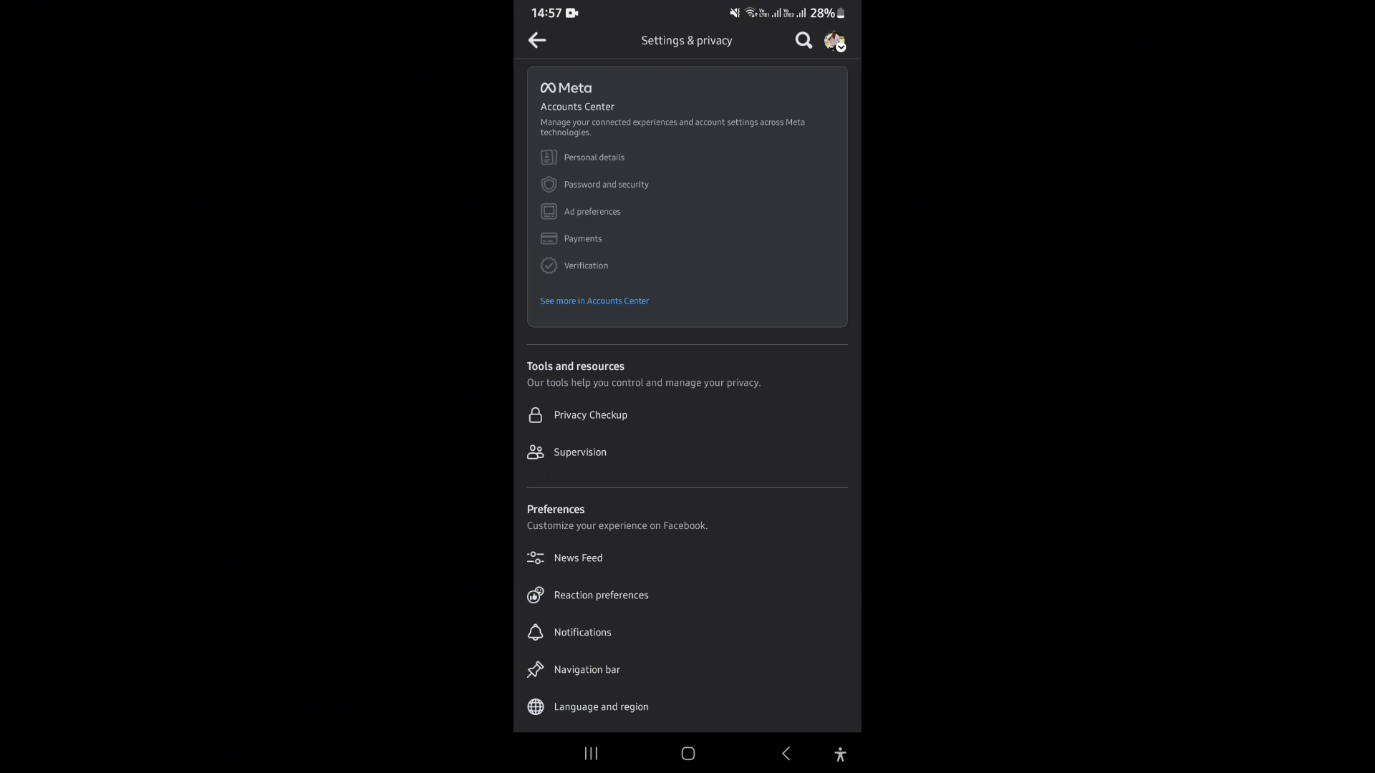
scroll(down, 3)
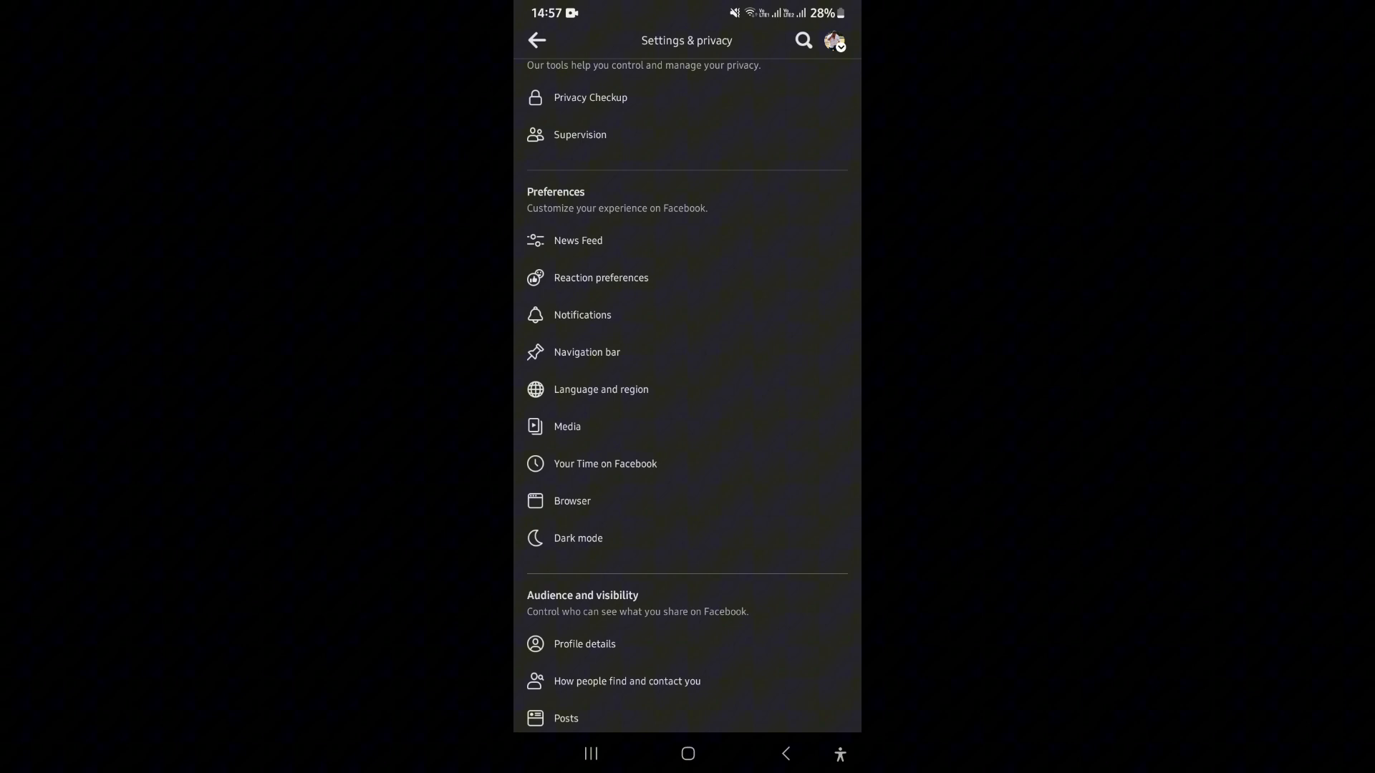
scroll(down, 3)
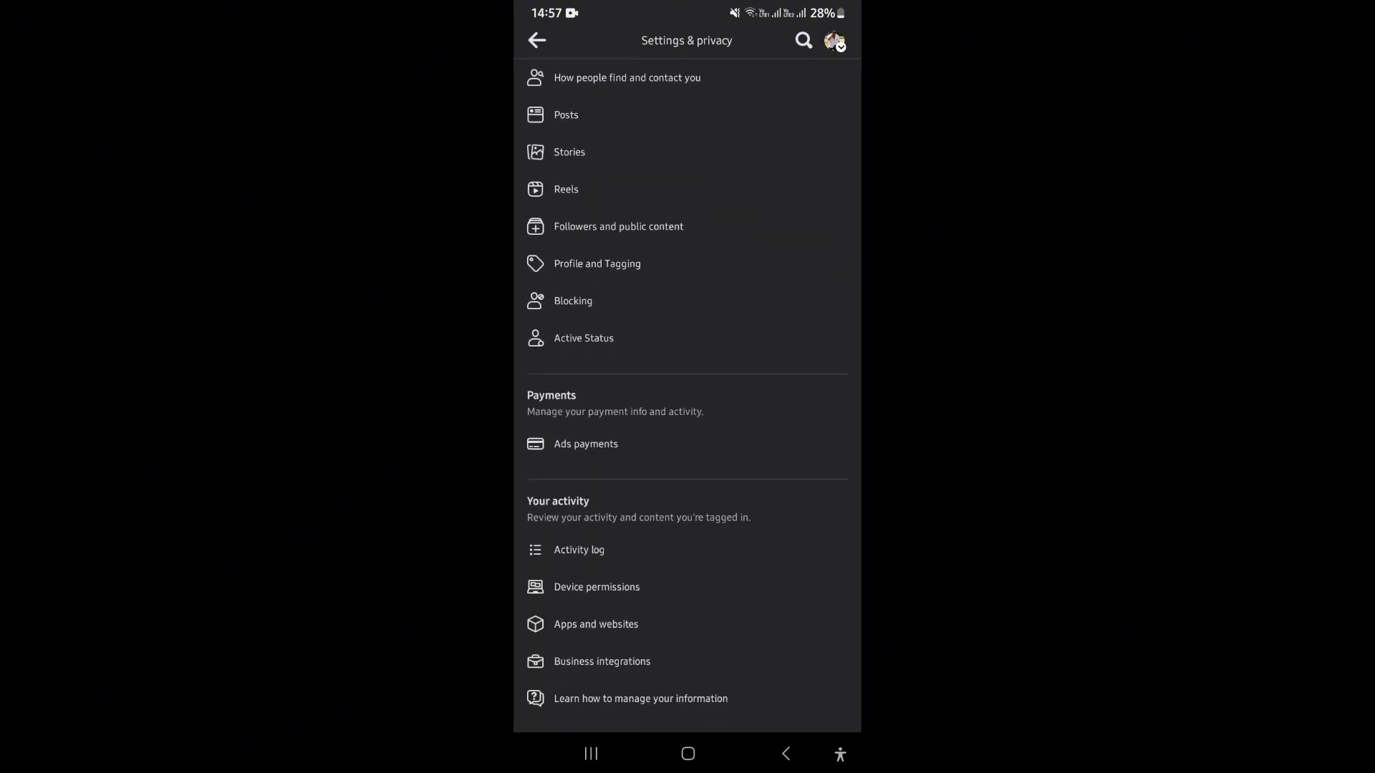
scroll(down, 3)
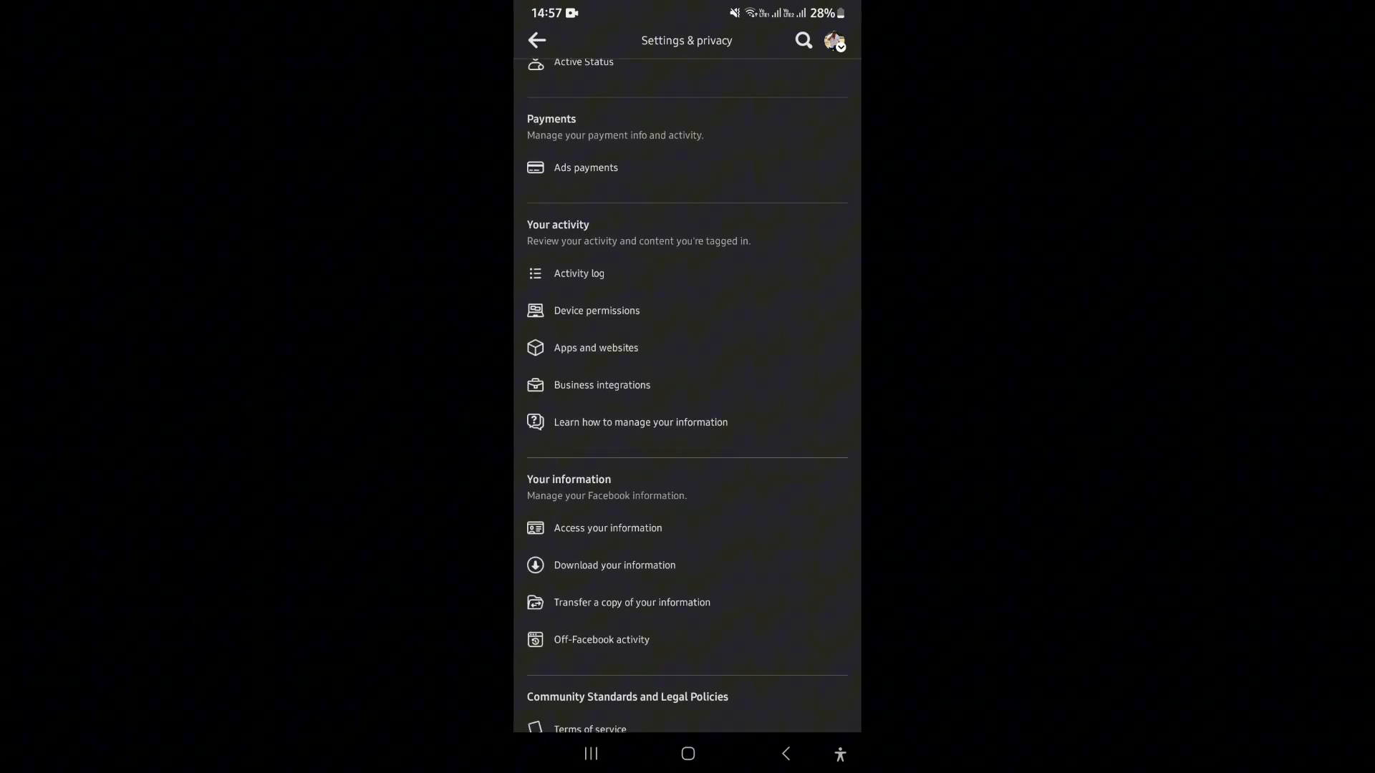
scroll(down, 3)
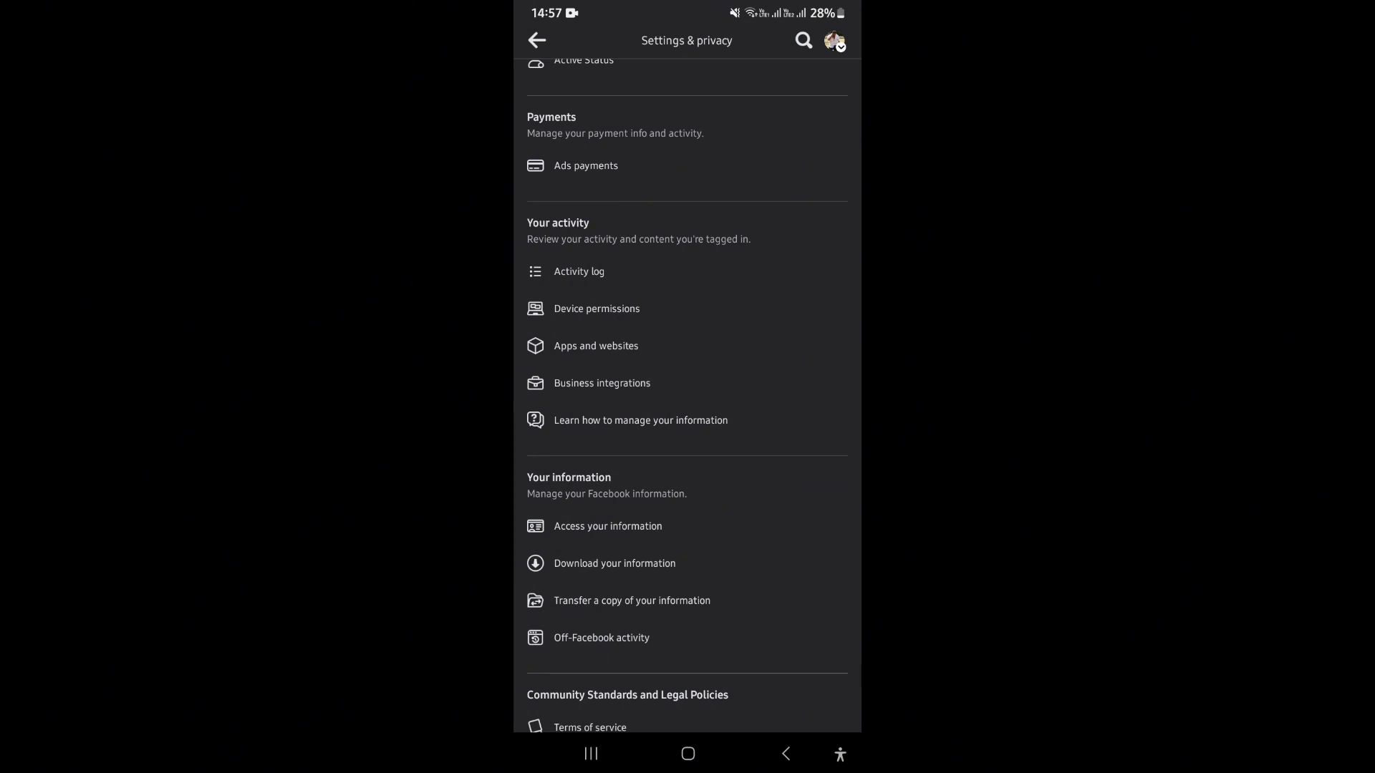
Step: In Activity log, expand Your activity across Facebook and go to the Stories activity list
click(579, 271)
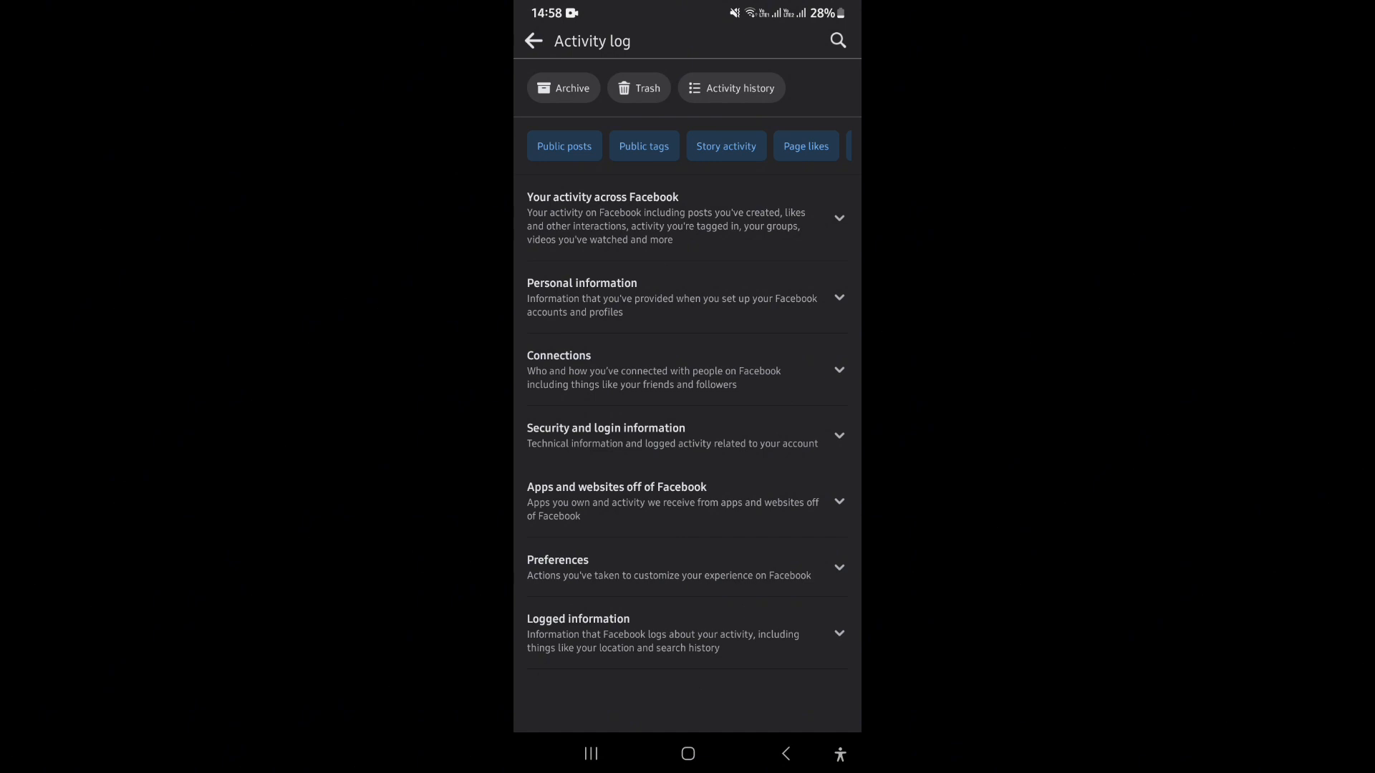
click(687, 218)
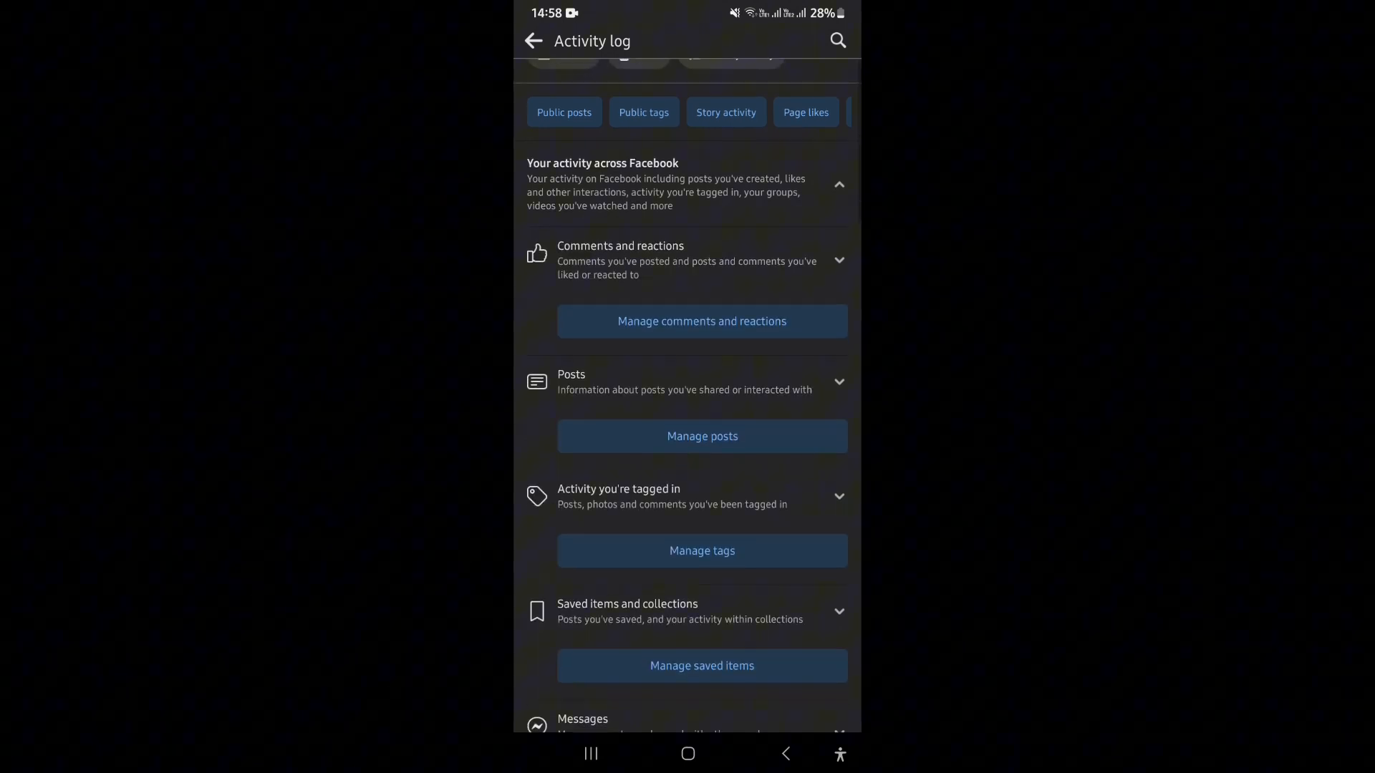
scroll(down, 3)
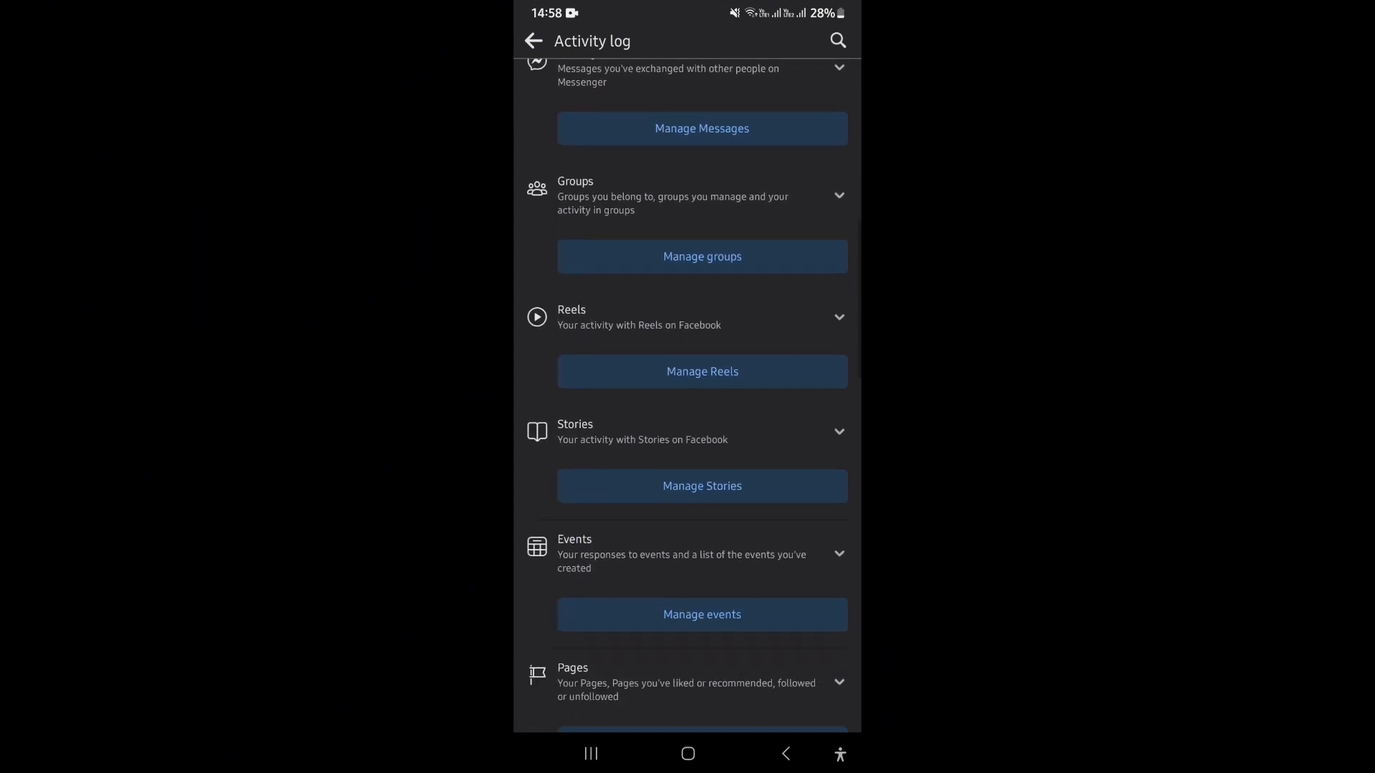
scroll(down, 3)
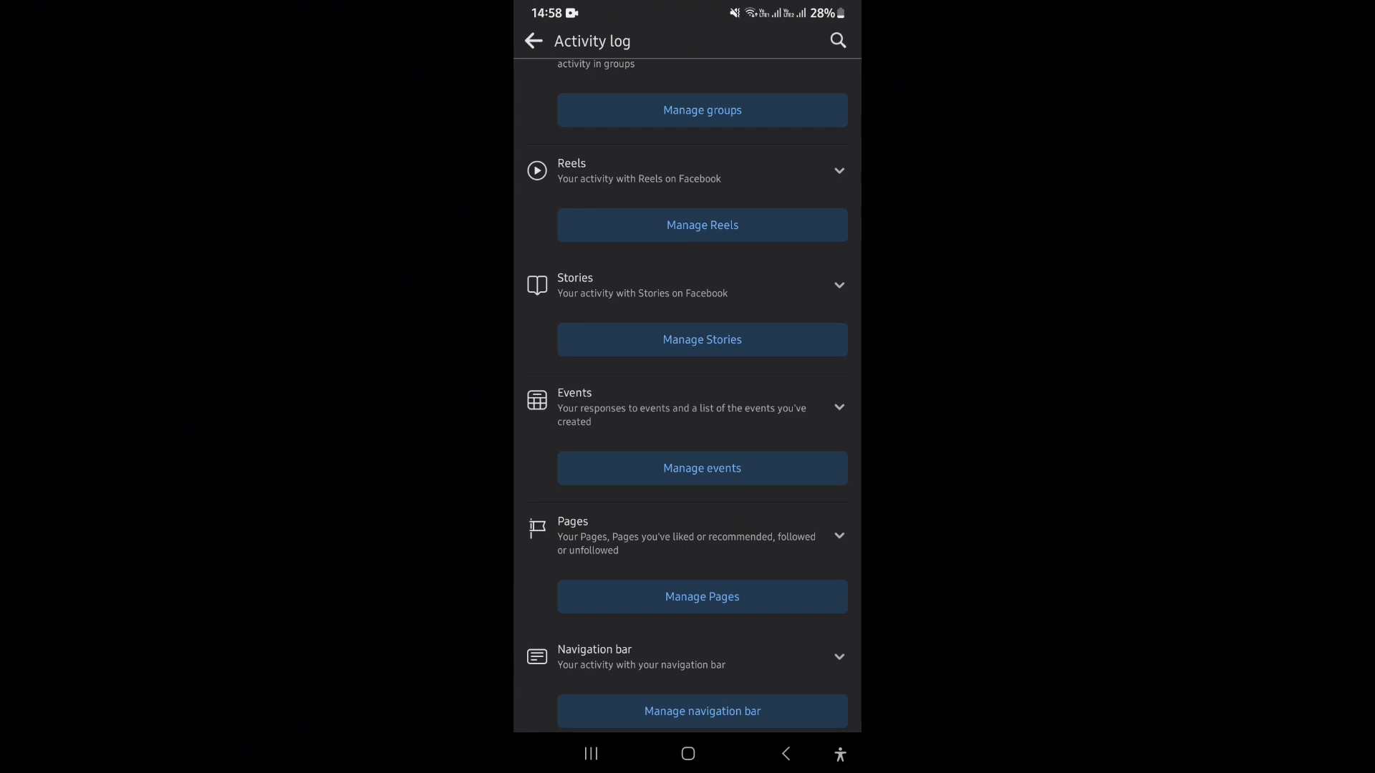
click(701, 340)
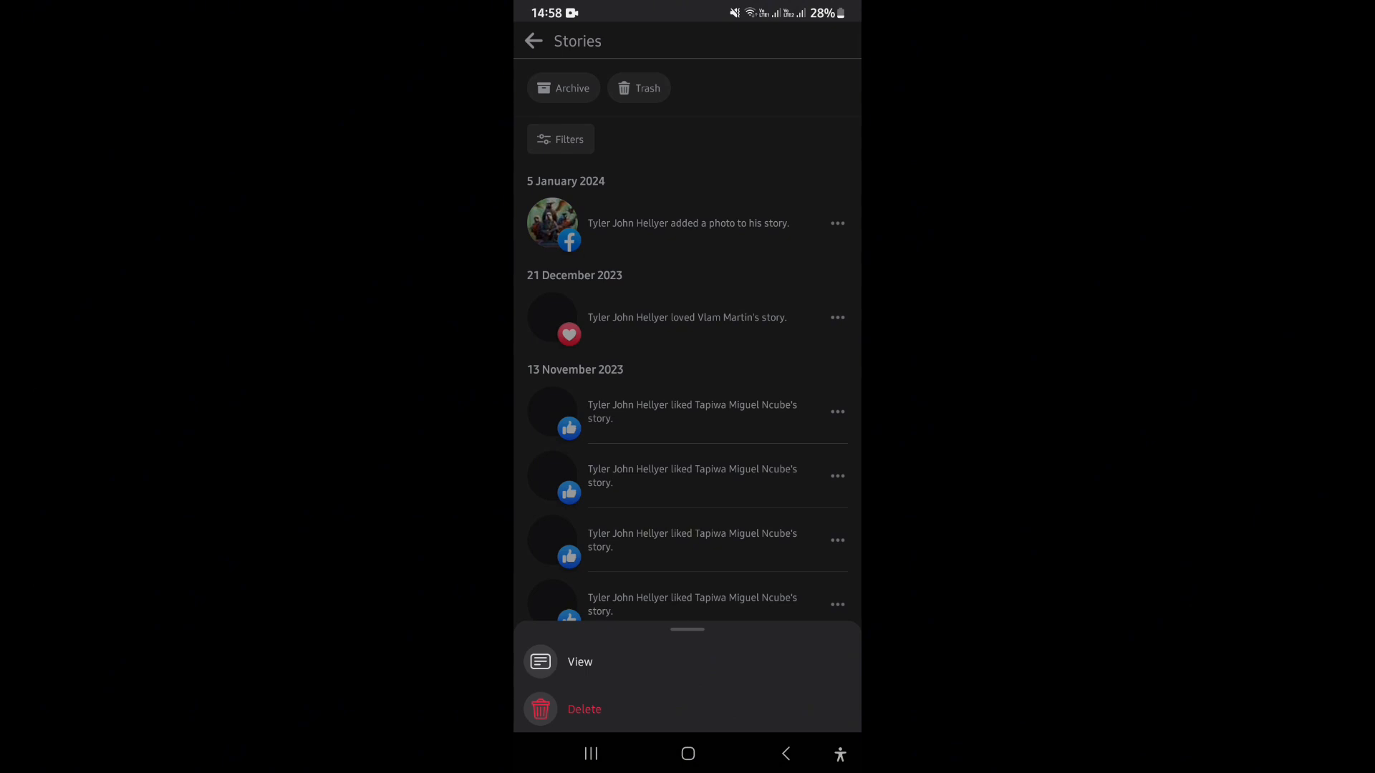
Step: Choose Delete on a story entry, bringing up the can't-be-restored confirmation prompt
click(583, 709)
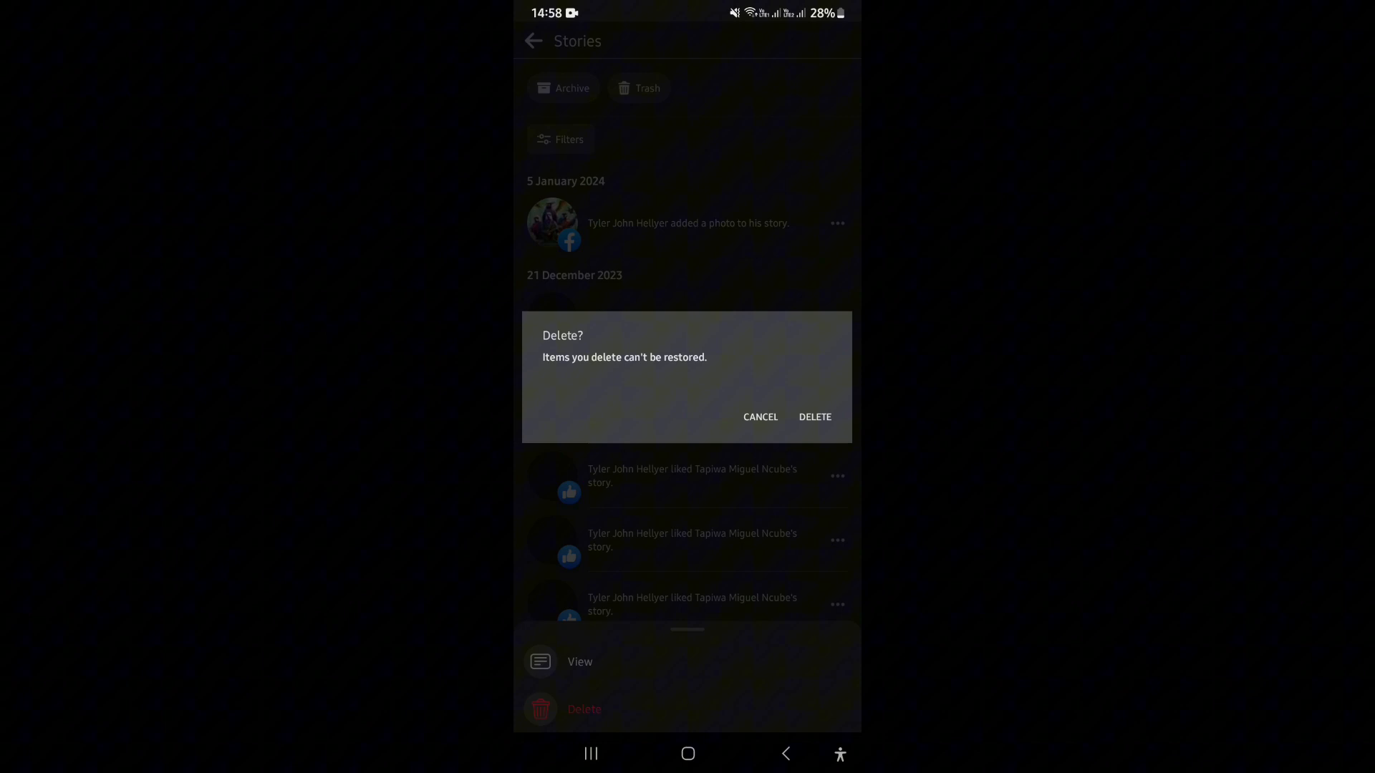